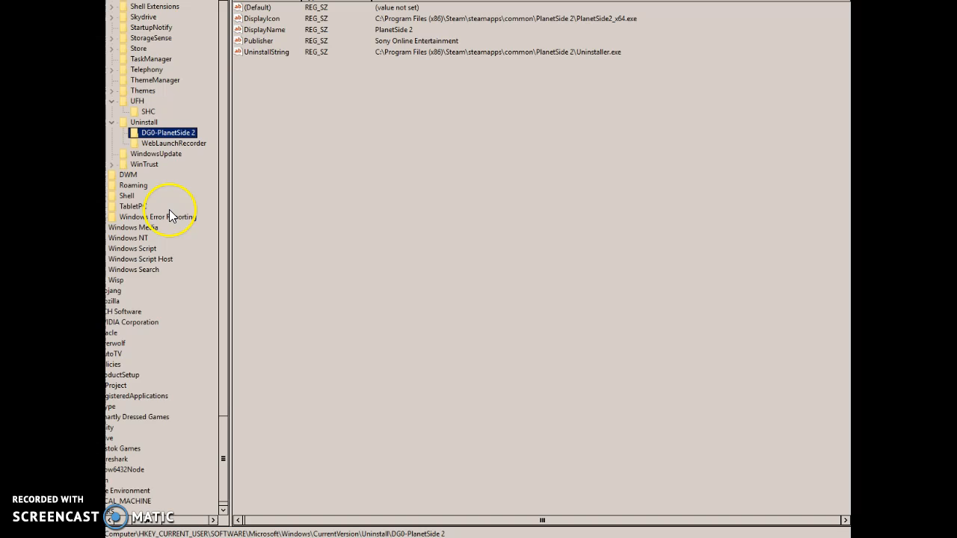
Find the next match at the Compatibility Assistant Store key and inspect its Pluto TV binary value unchanged.
scroll(down, 3)
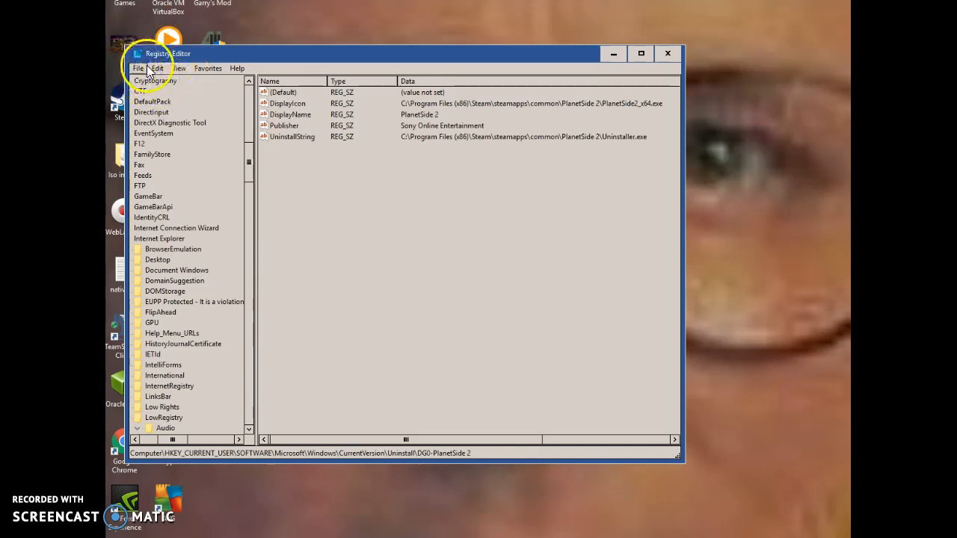
click(137, 69)
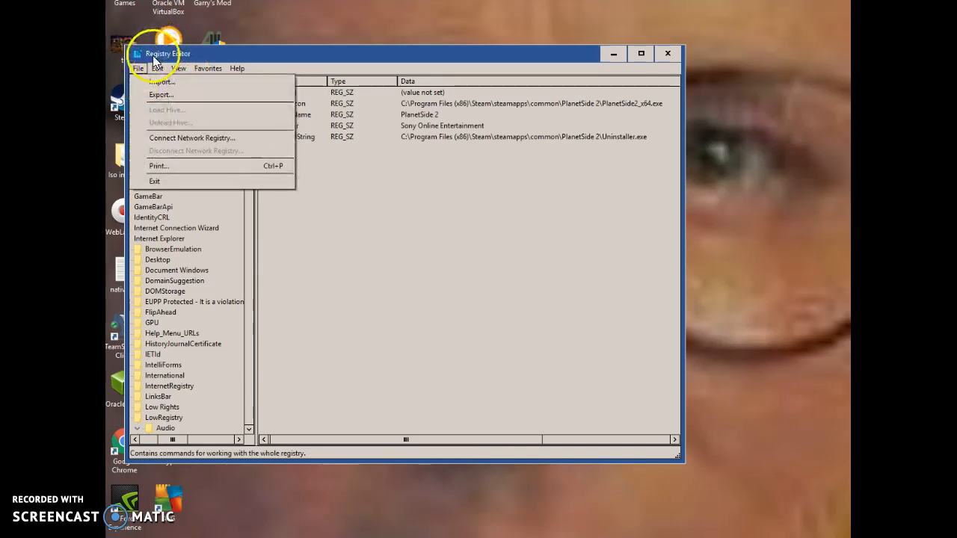
click(158, 68)
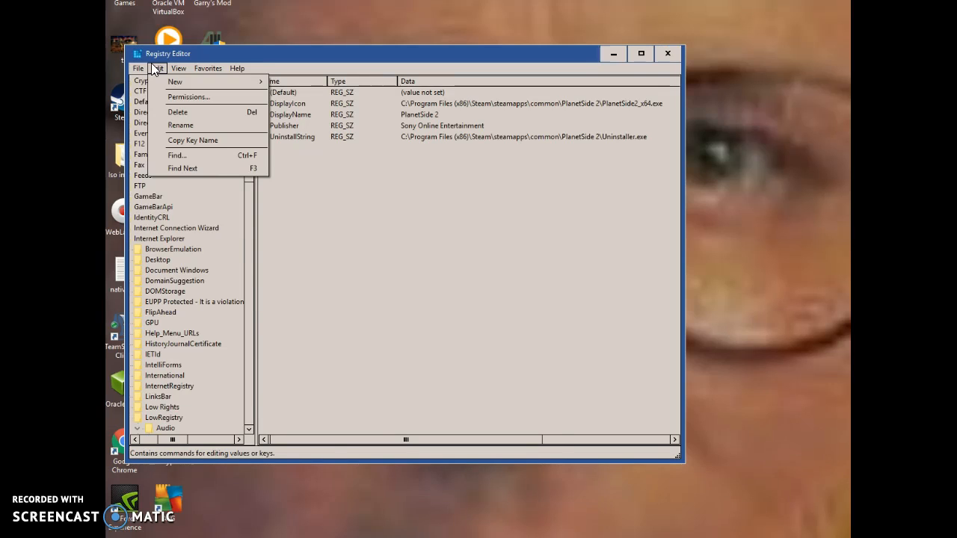
mouse_move(182, 168)
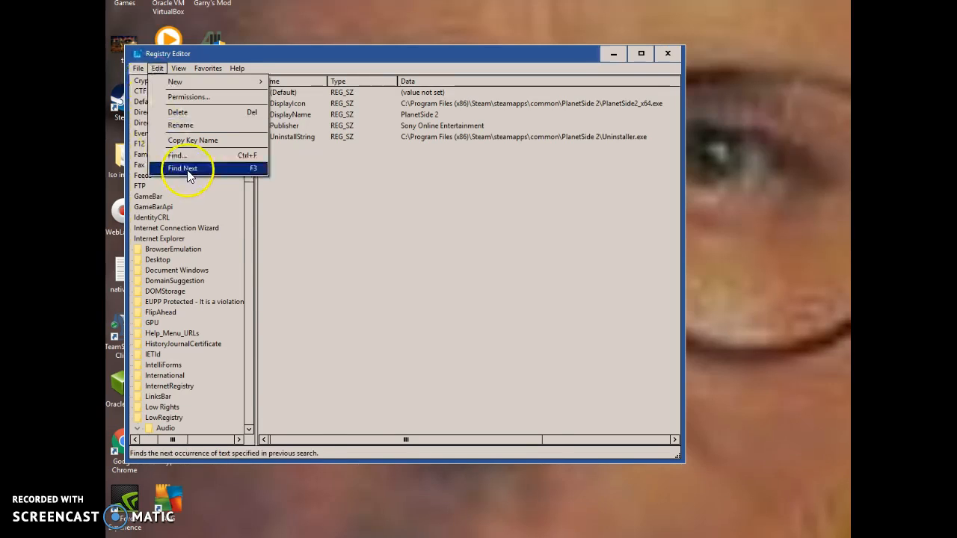
click(176, 154)
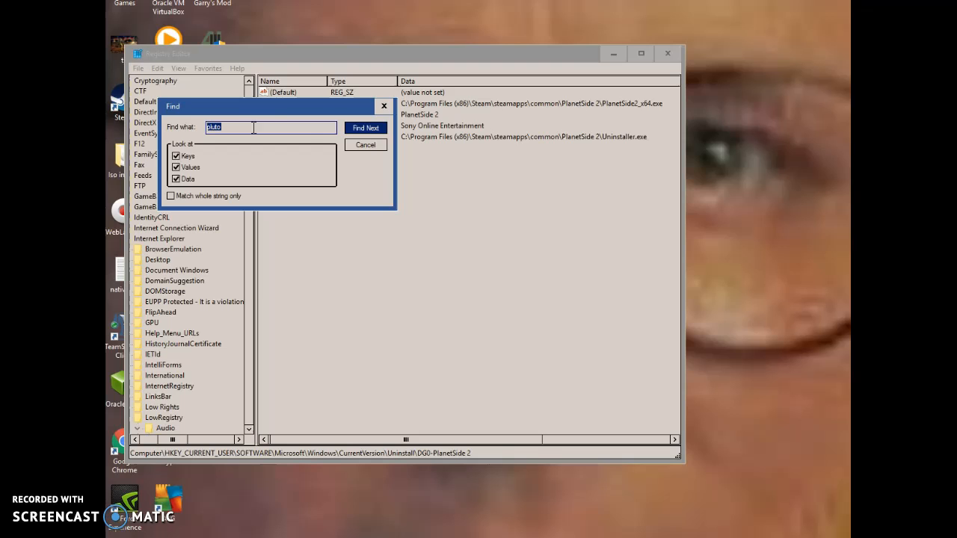
click(365, 127)
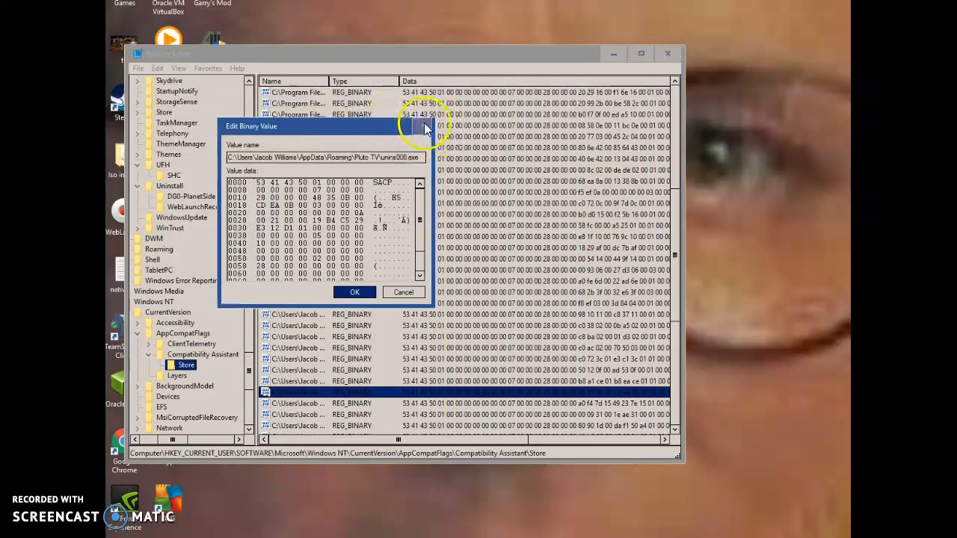
click(354, 291)
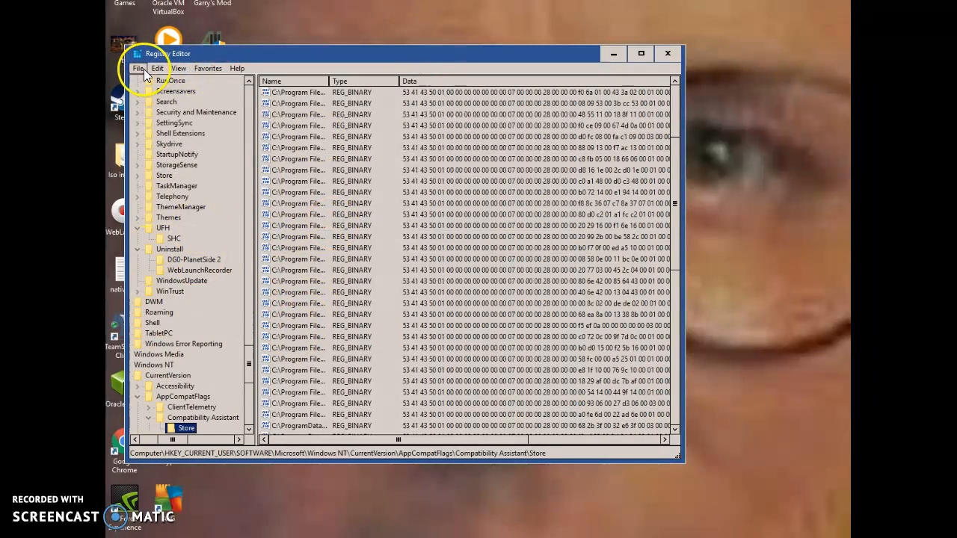
Find Next to reach HKCU\SOFTWARE\PlutoTV, then continue searching for remaining matches.
click(157, 69)
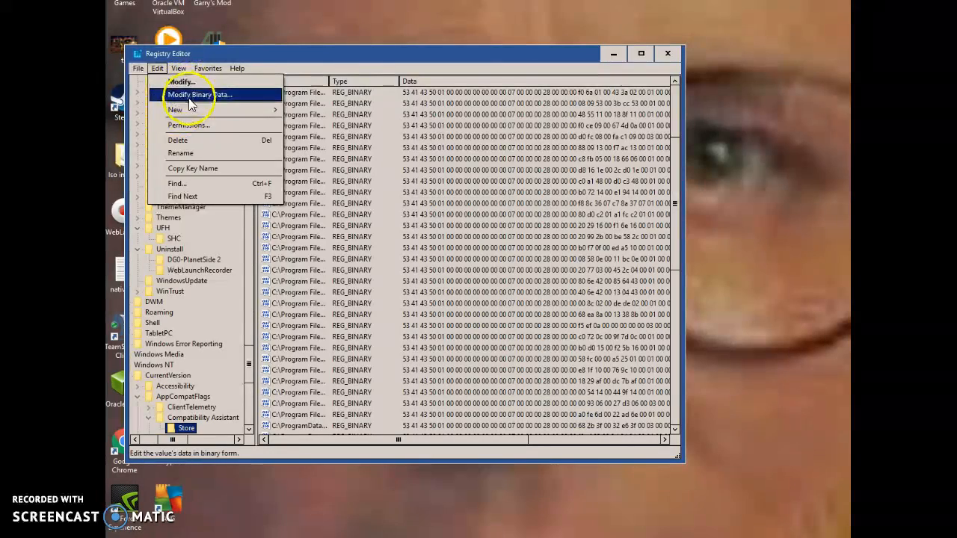
click(177, 182)
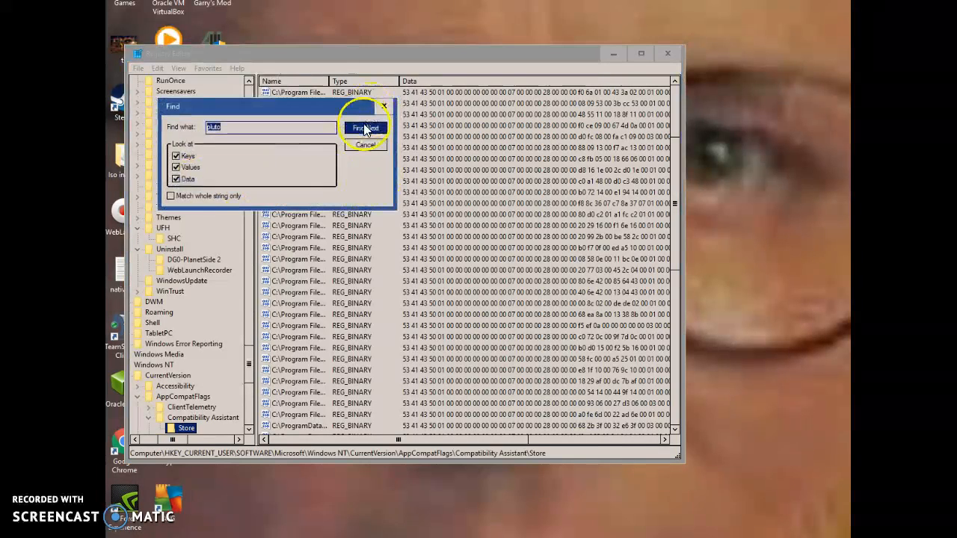
click(365, 127)
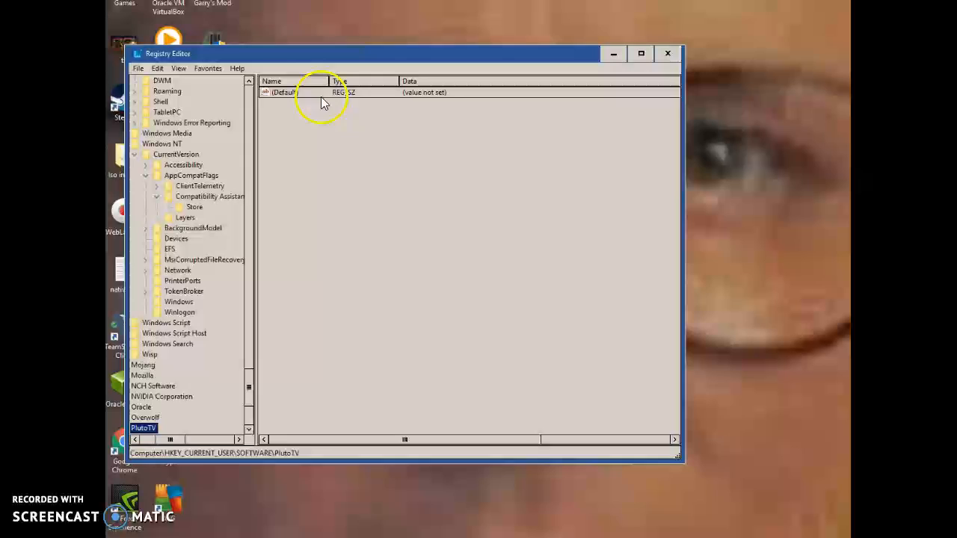
click(157, 69)
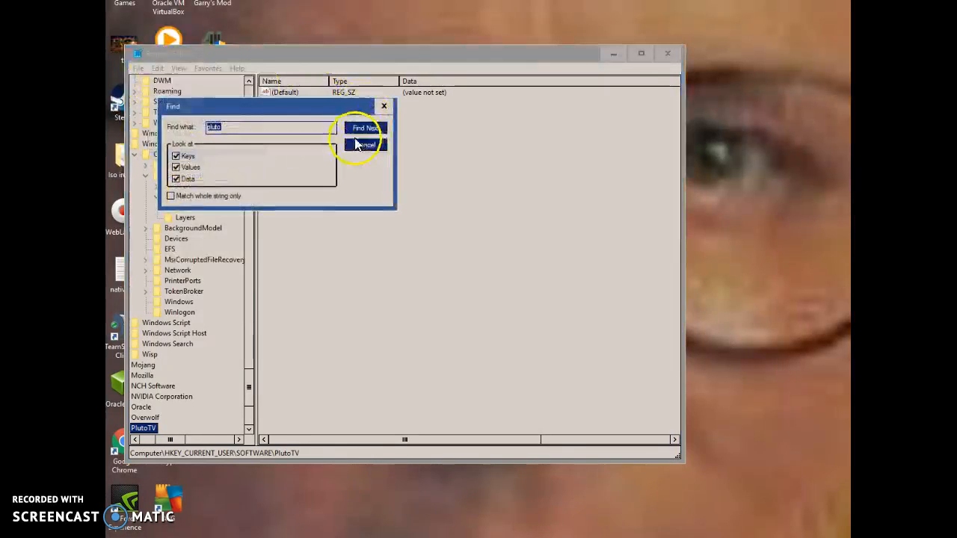
click(365, 128)
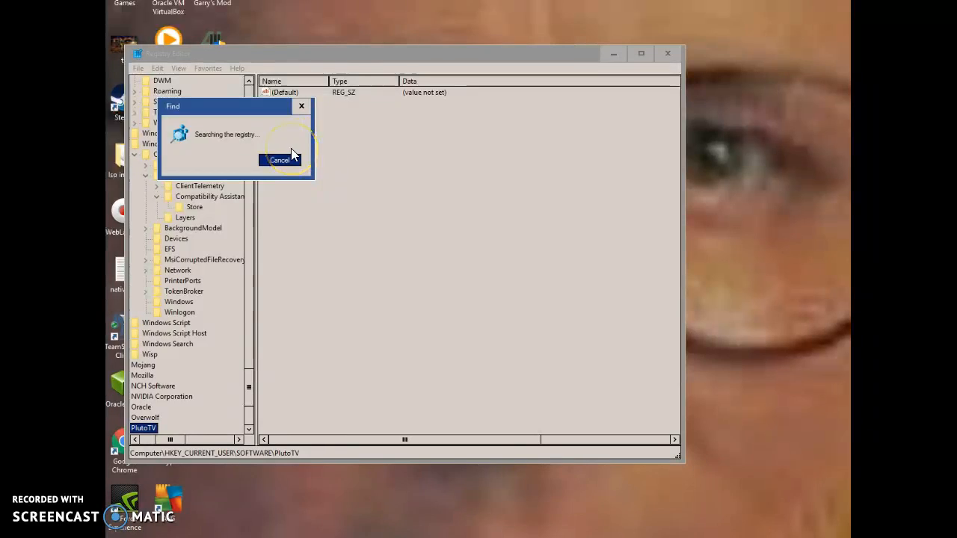
mouse_move(335, 153)
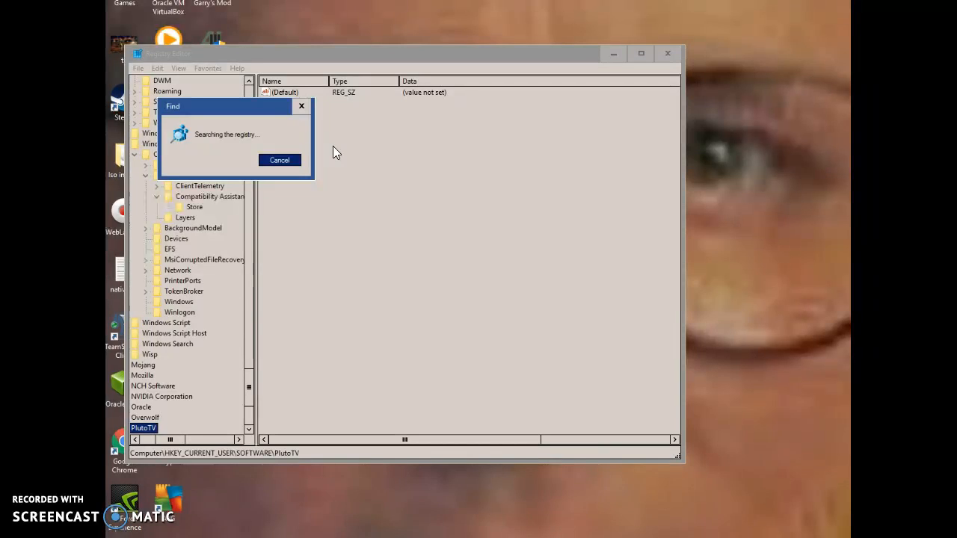
mouse_move(335, 174)
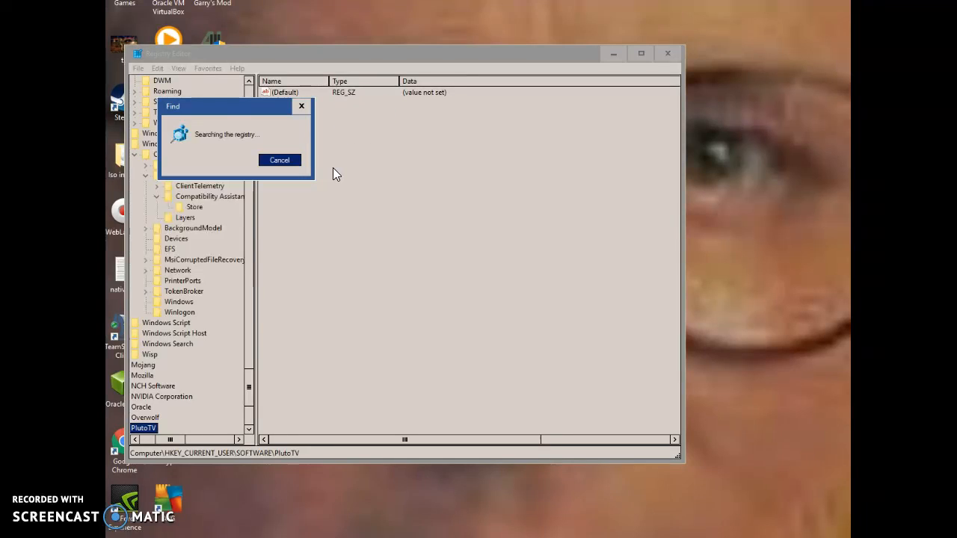
drag(237, 106, 556, 51)
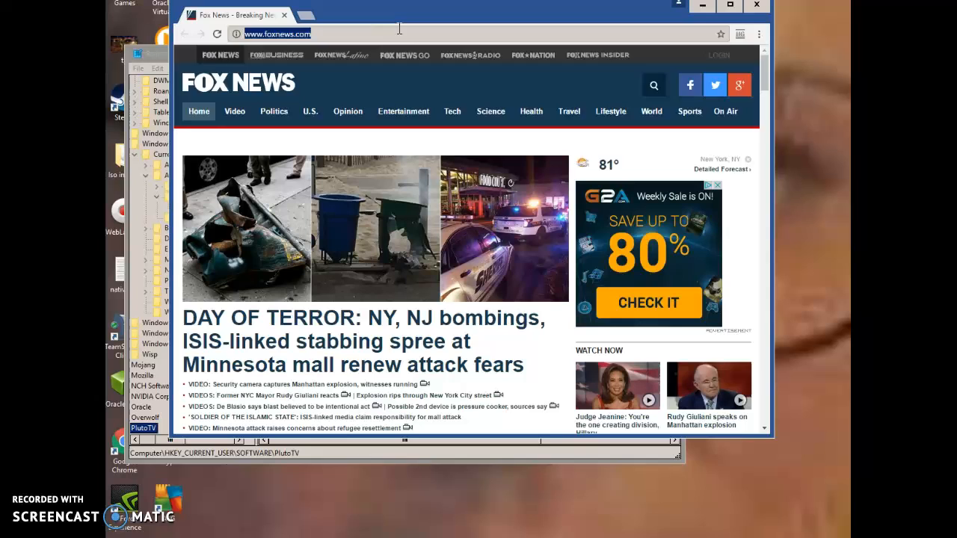
Search Google for 'best free screen recording software' from the address bar.
text(cam)
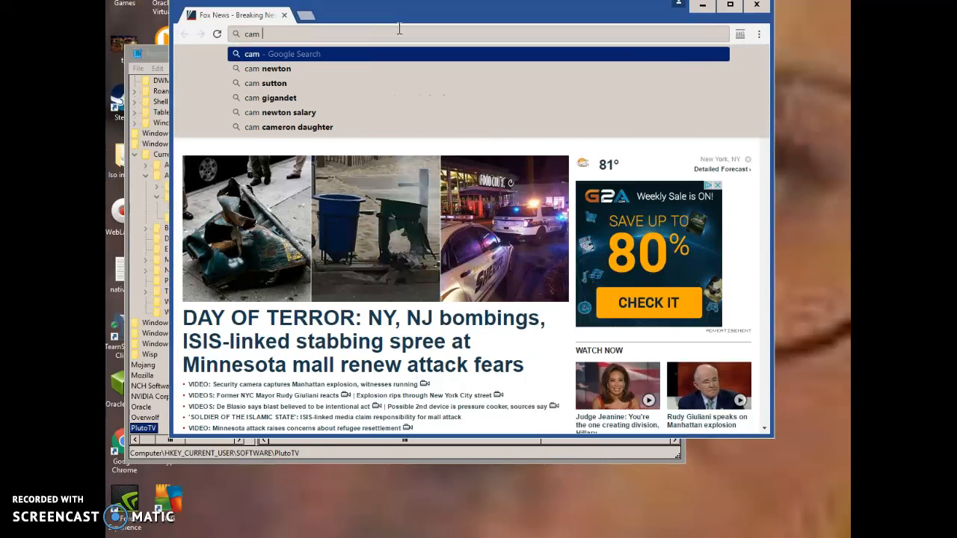
text(bi)
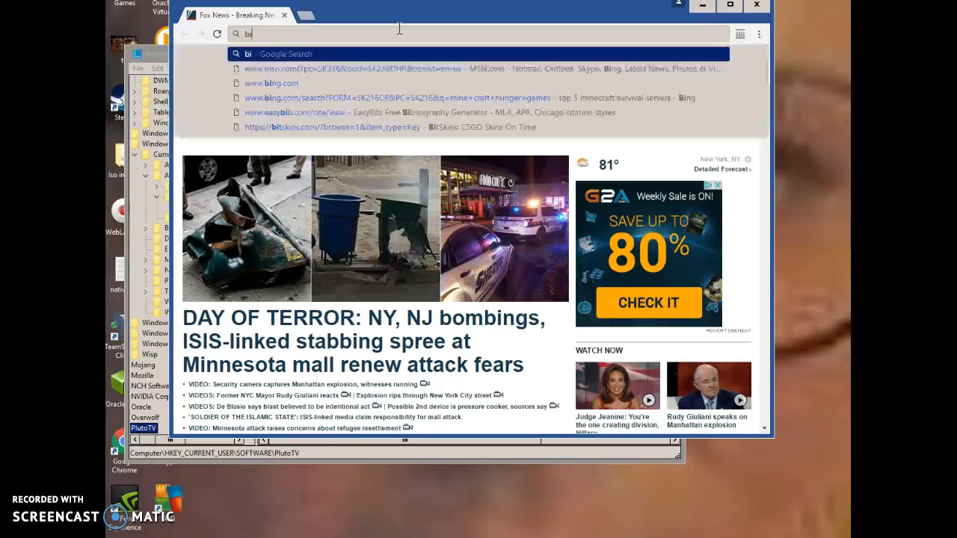
key(Backspace)
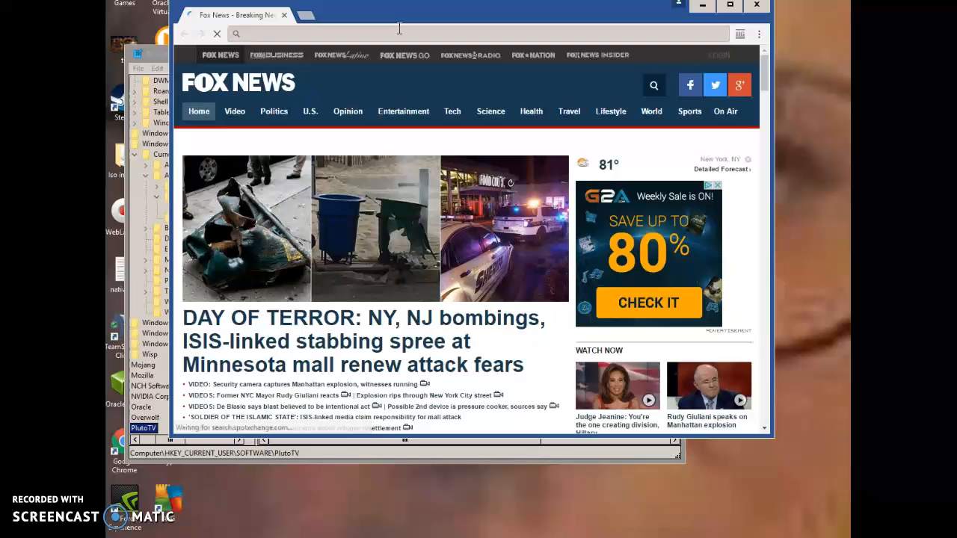
text(best free screen recording software)
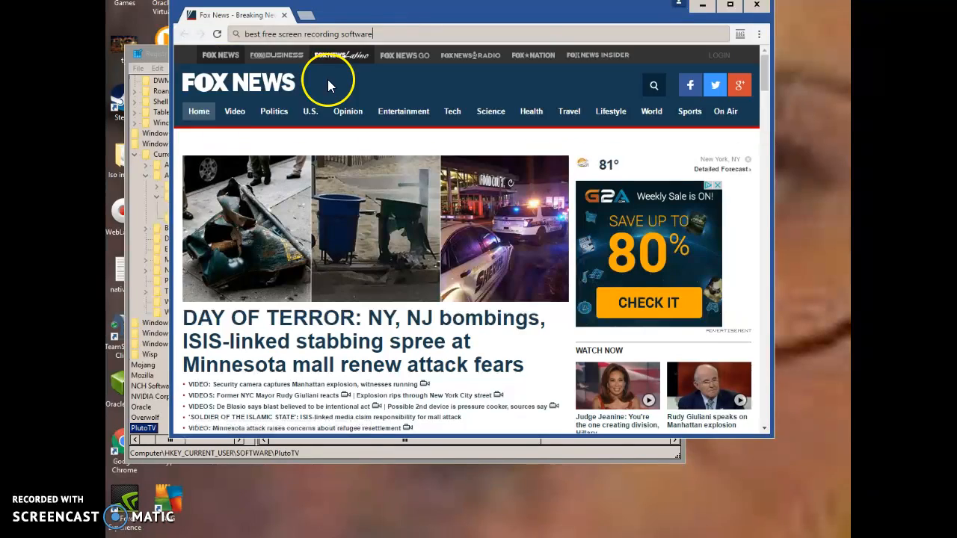
key(Enter)
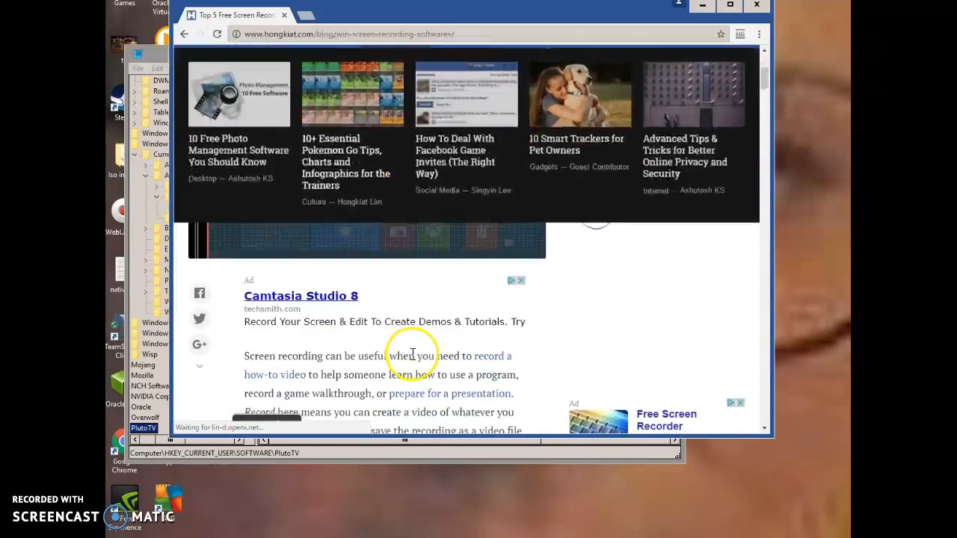
Skim the Hongkiat article and return to the search results.
scroll(down, 3)
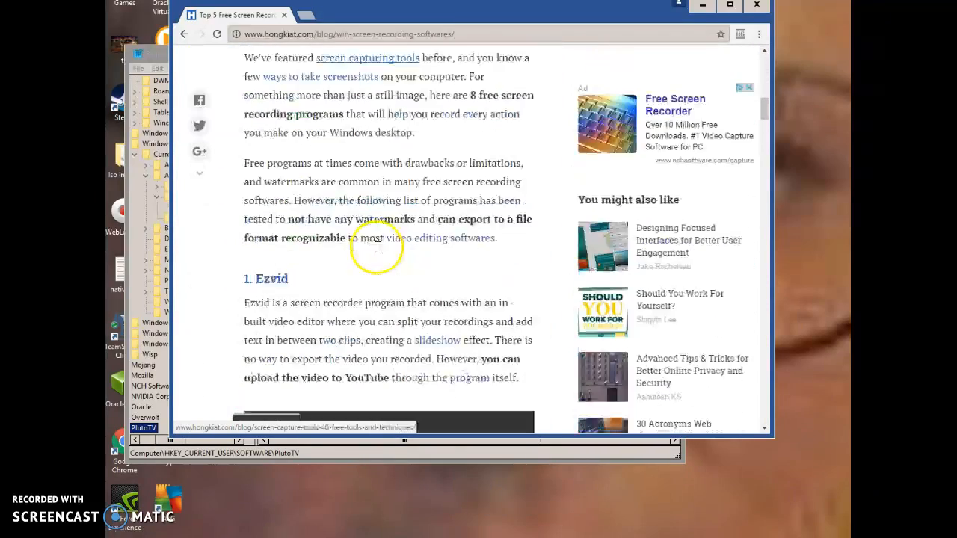
scroll(down, 3)
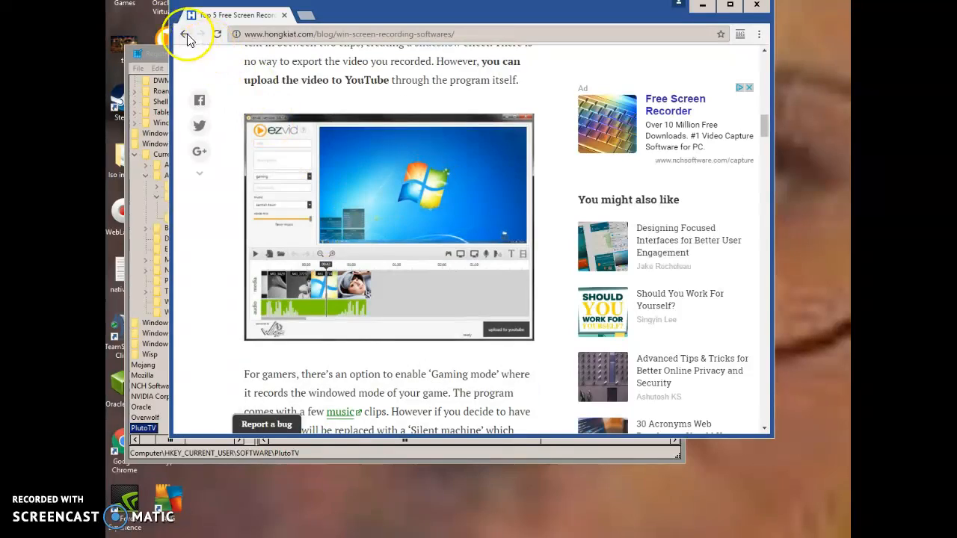
click(183, 32)
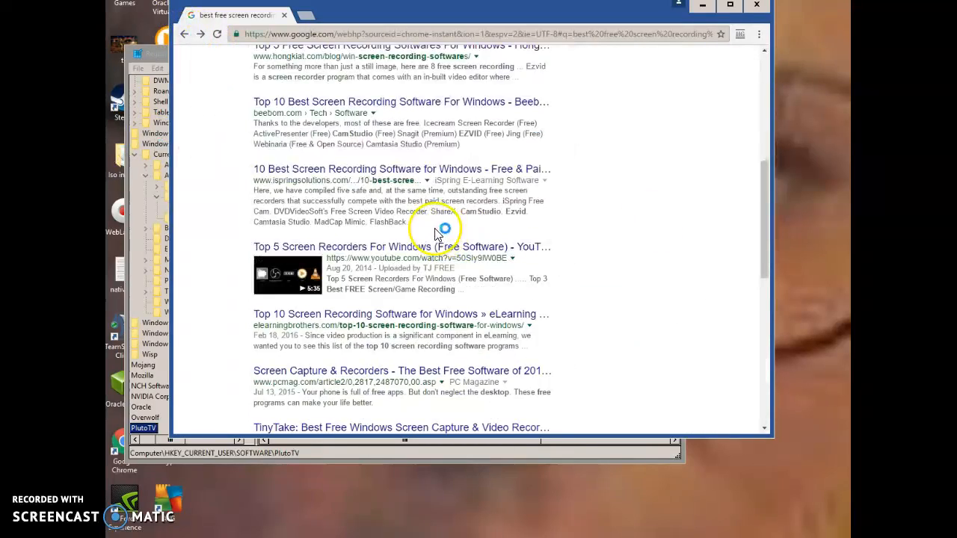
scroll(down, 3)
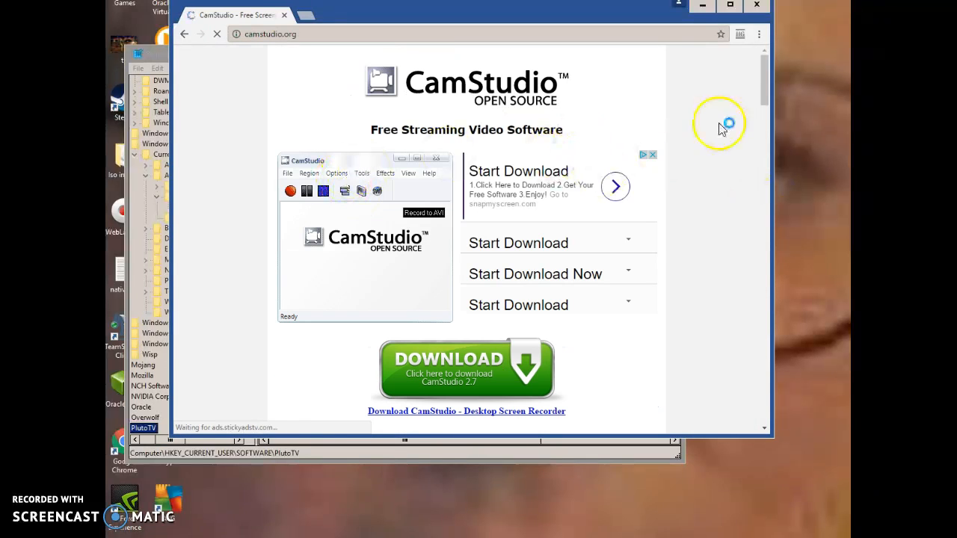
scroll(down, 3)
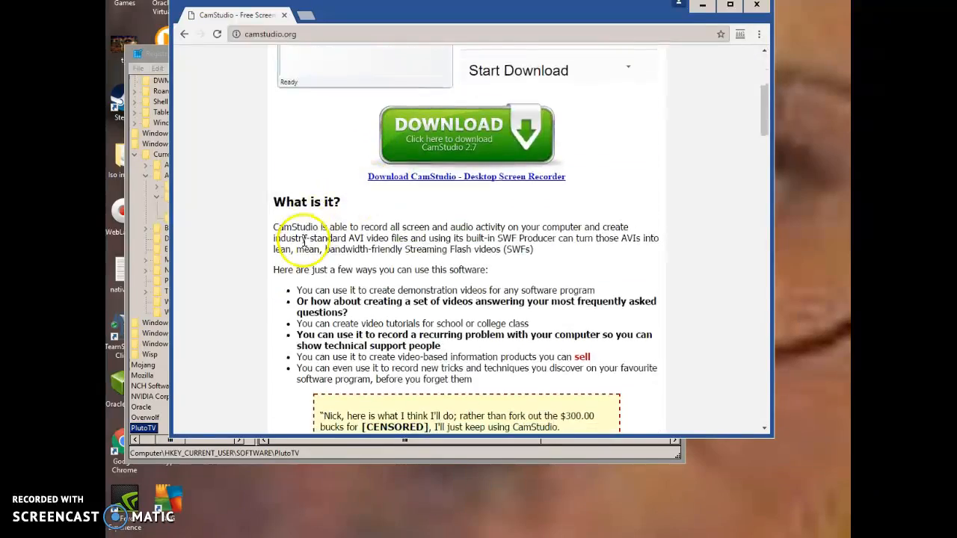
scroll(down, 3)
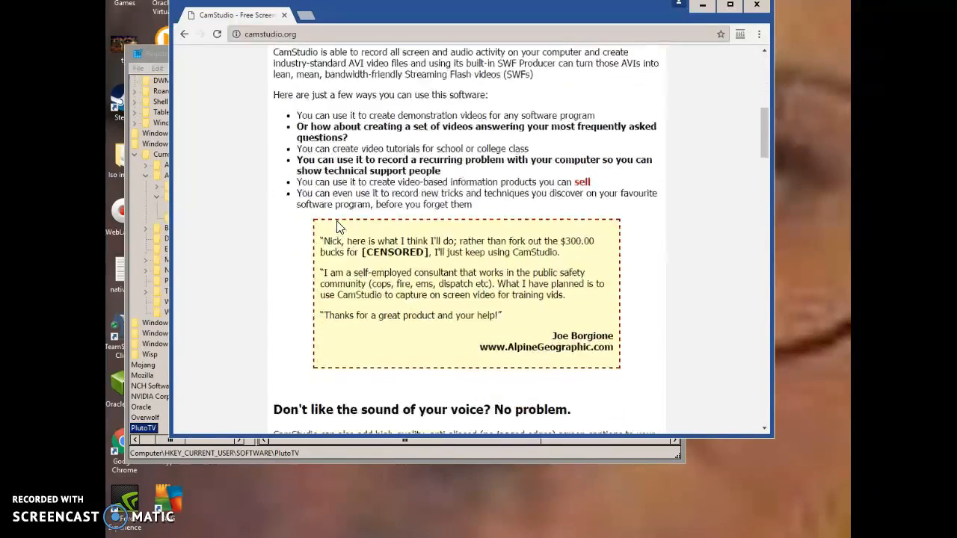
scroll(down, 3)
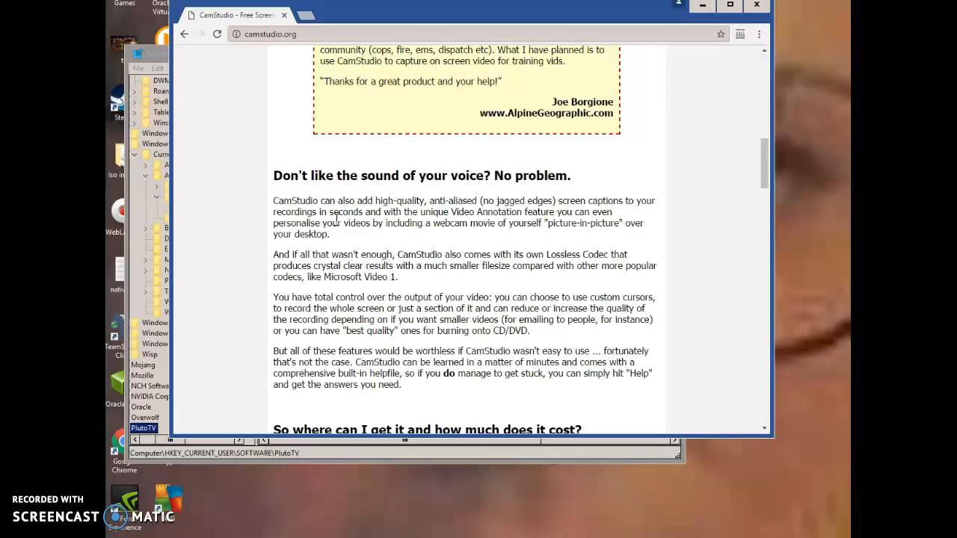
scroll(down, 3)
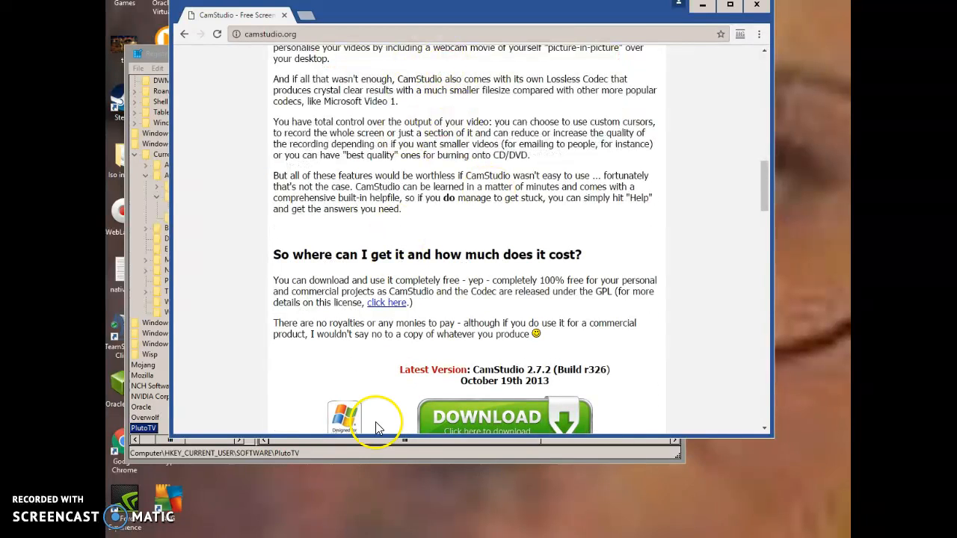
scroll(down, 3)
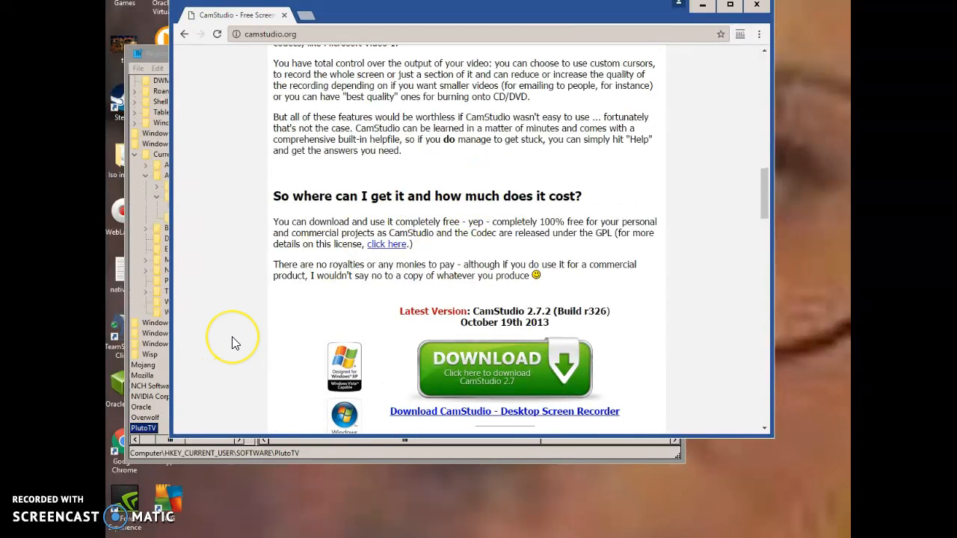
mouse_move(625, 312)
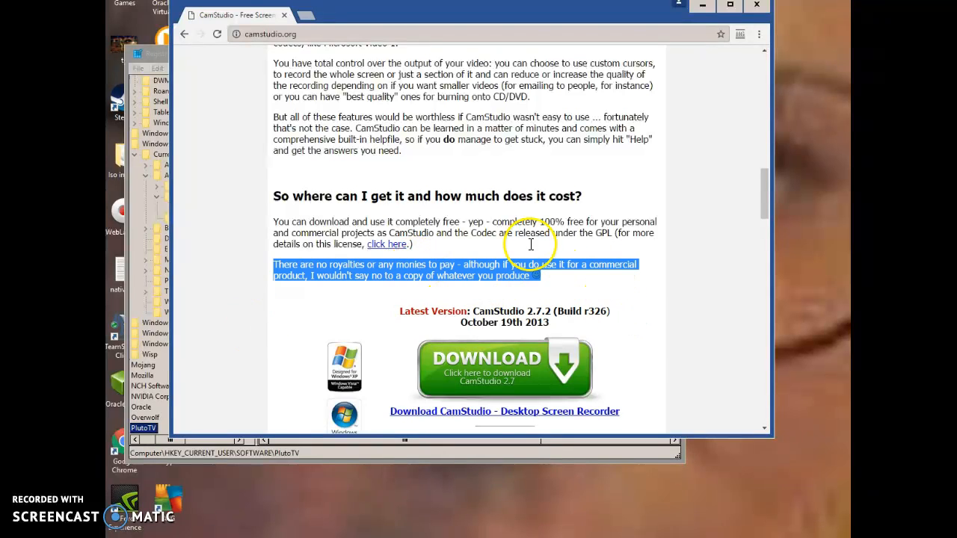
scroll(down, 3)
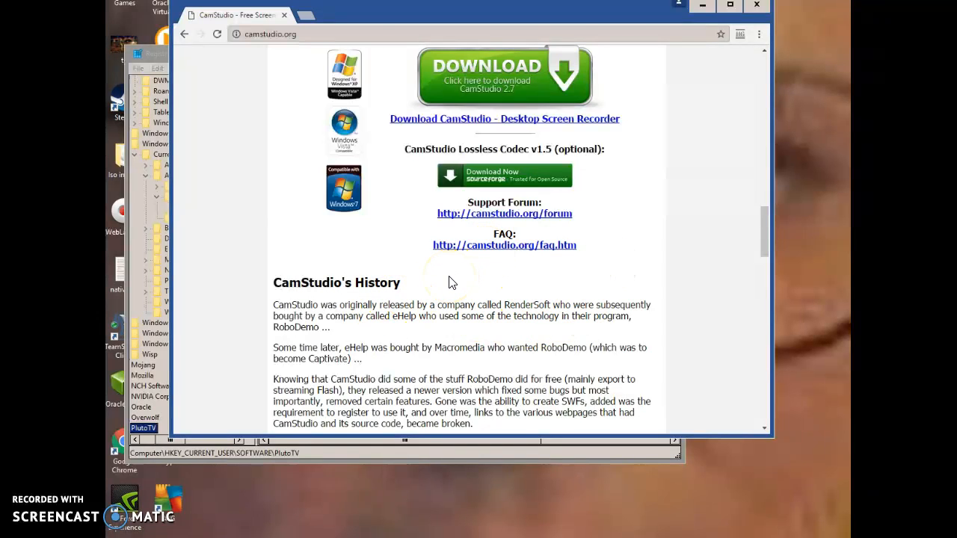
scroll(down, 3)
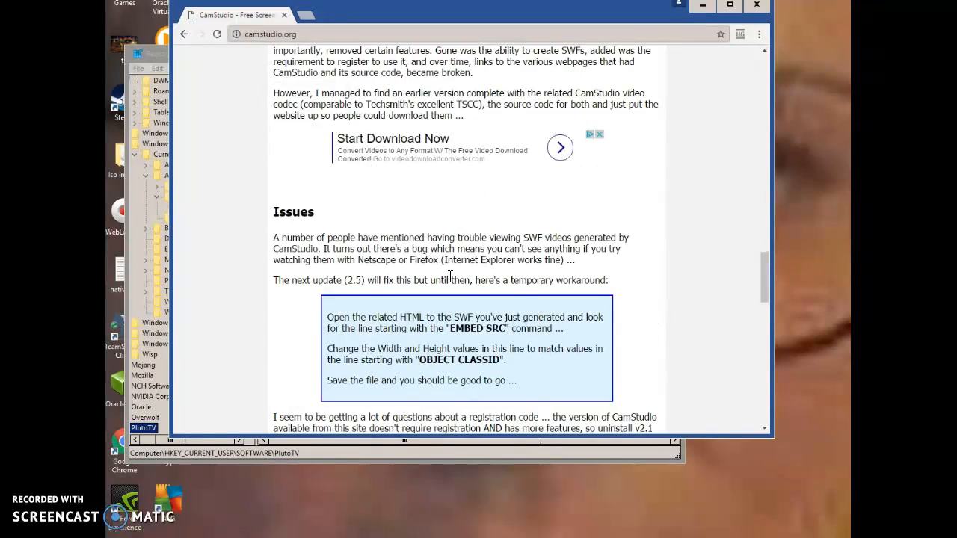
scroll(down, 3)
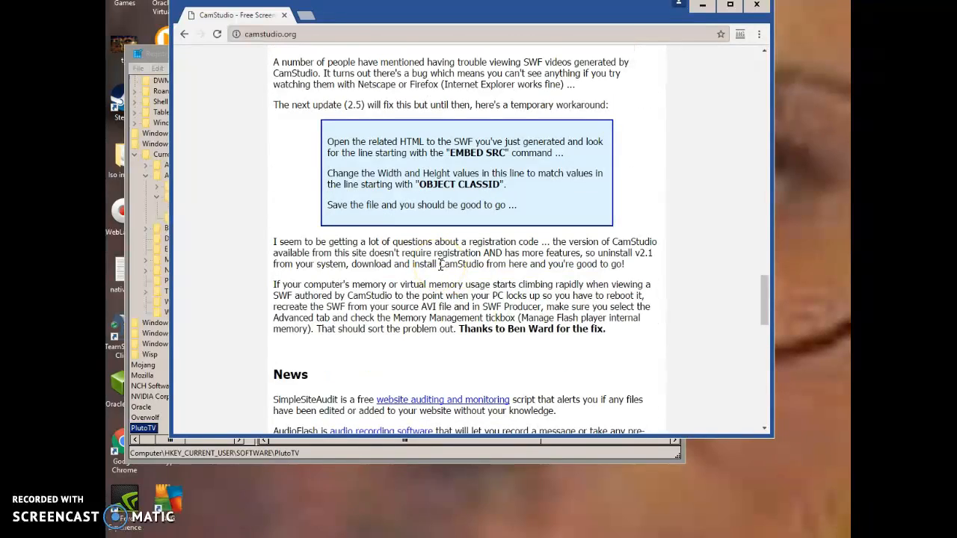
scroll(down, 3)
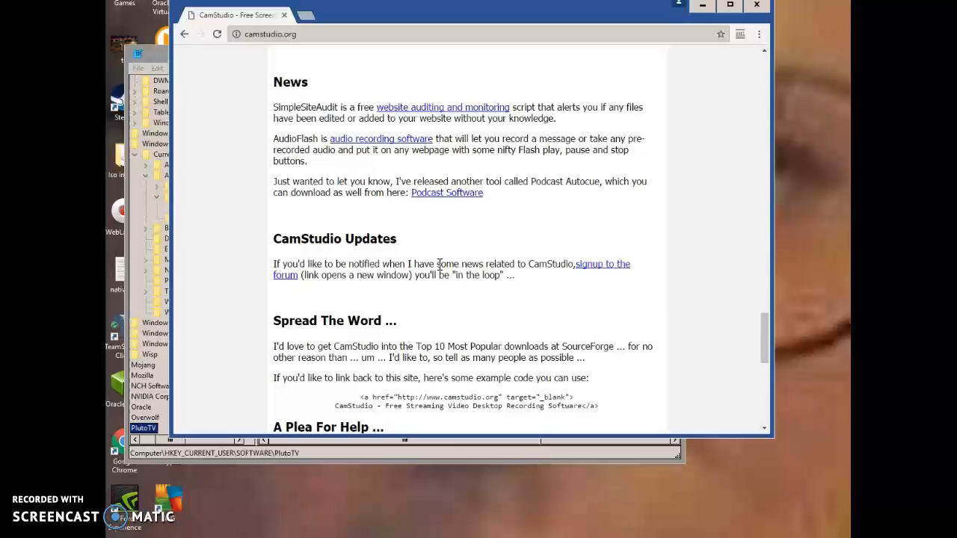
scroll(down, 3)
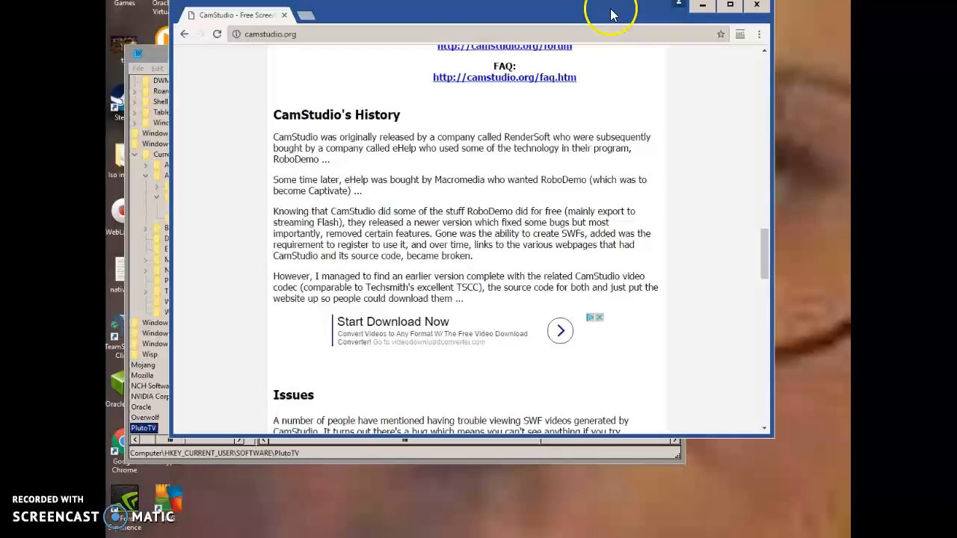
scroll(down, 3)
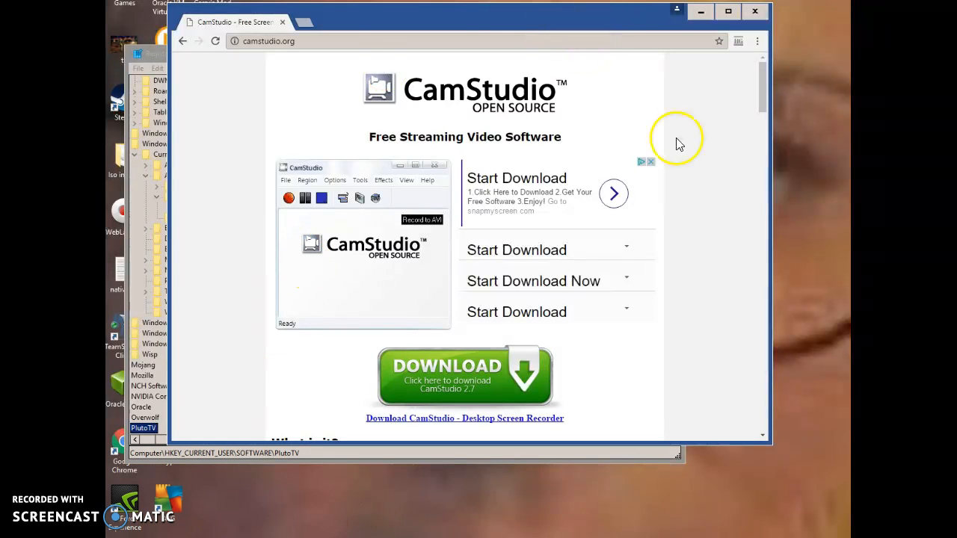
mouse_move(744, 24)
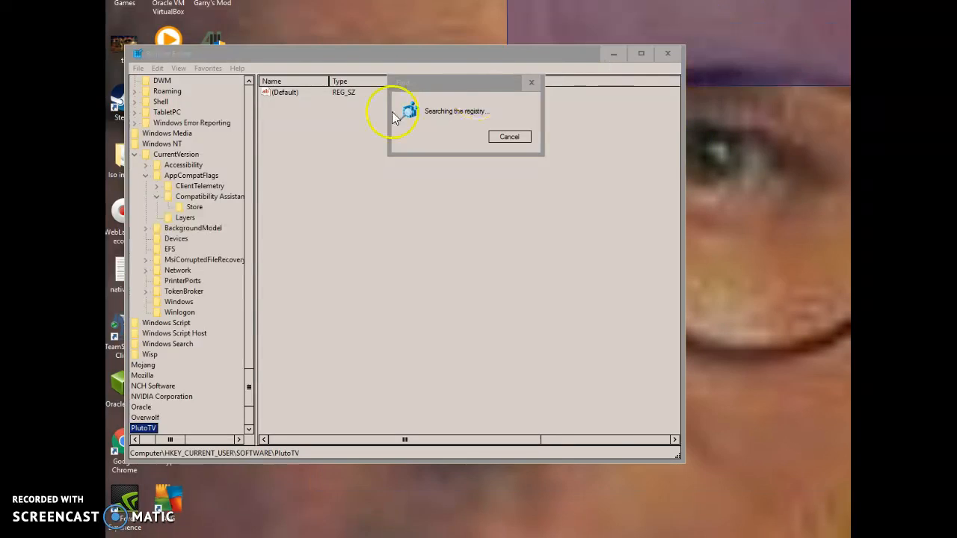
mouse_move(194, 479)
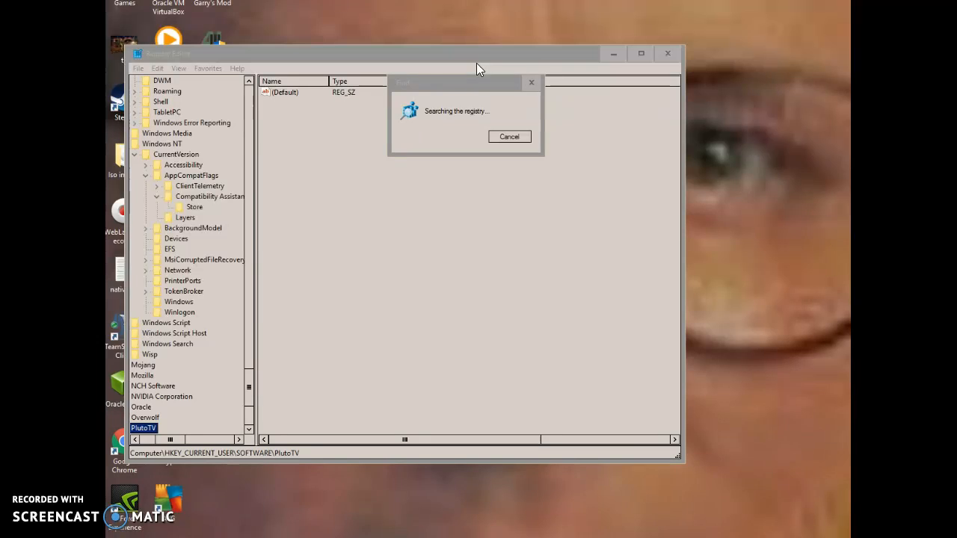
mouse_move(436, 90)
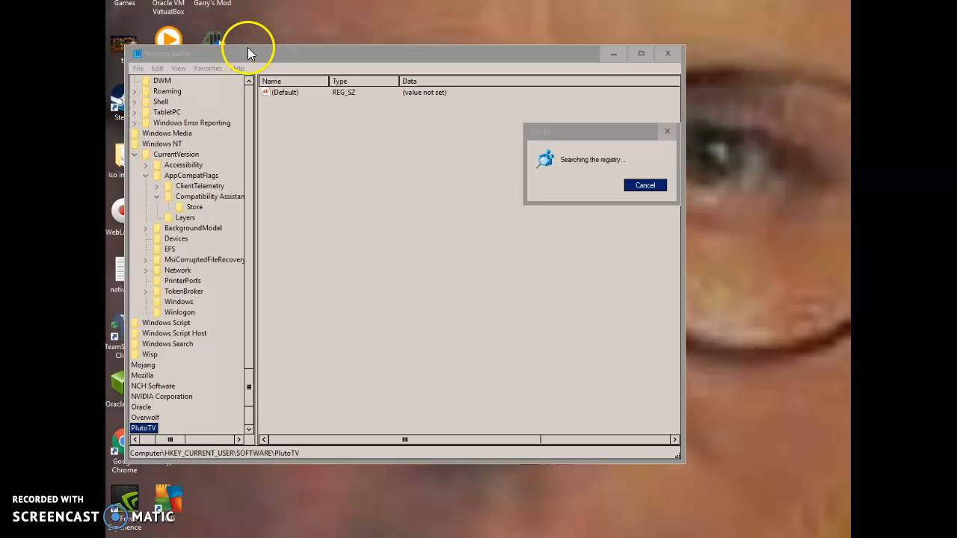
mouse_move(616, 423)
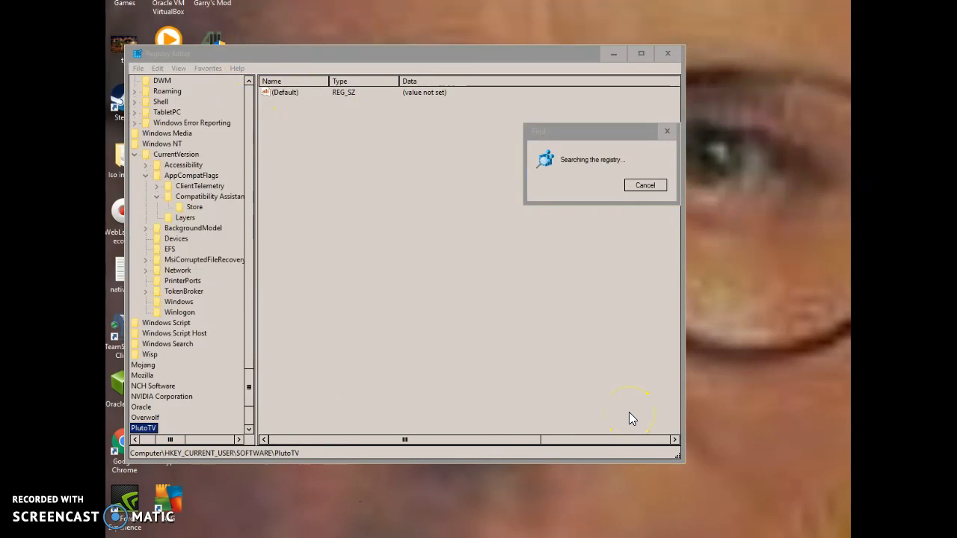
mouse_move(604, 416)
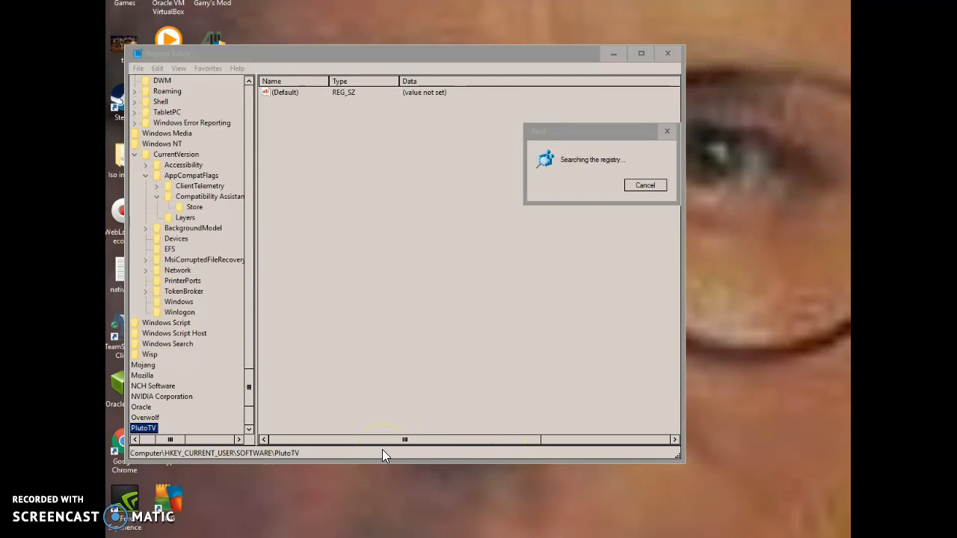
mouse_move(257, 520)
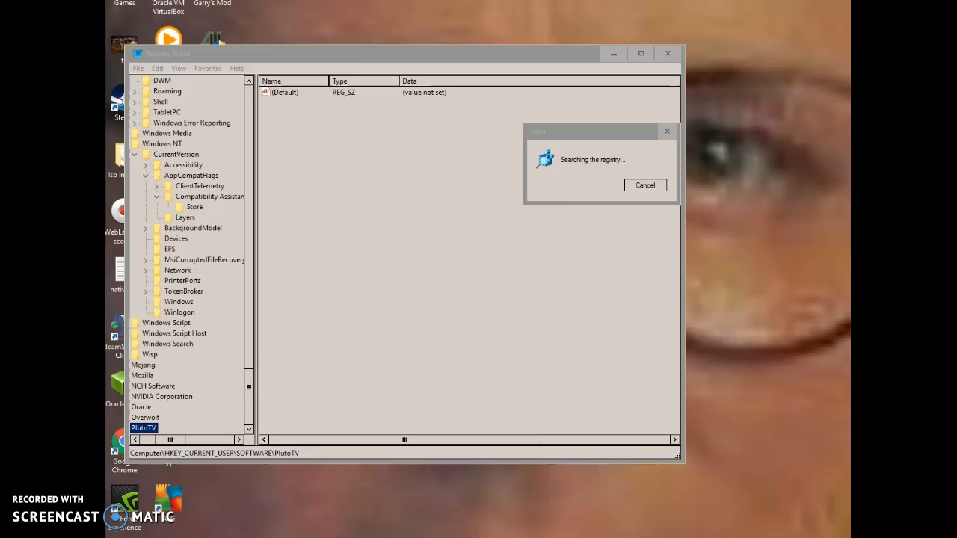
mouse_move(794, 210)
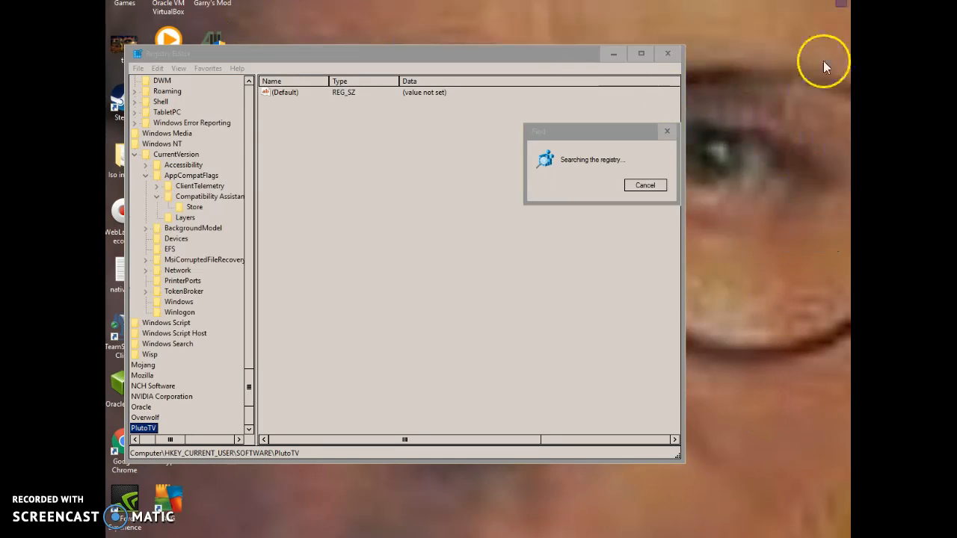
mouse_move(845, 426)
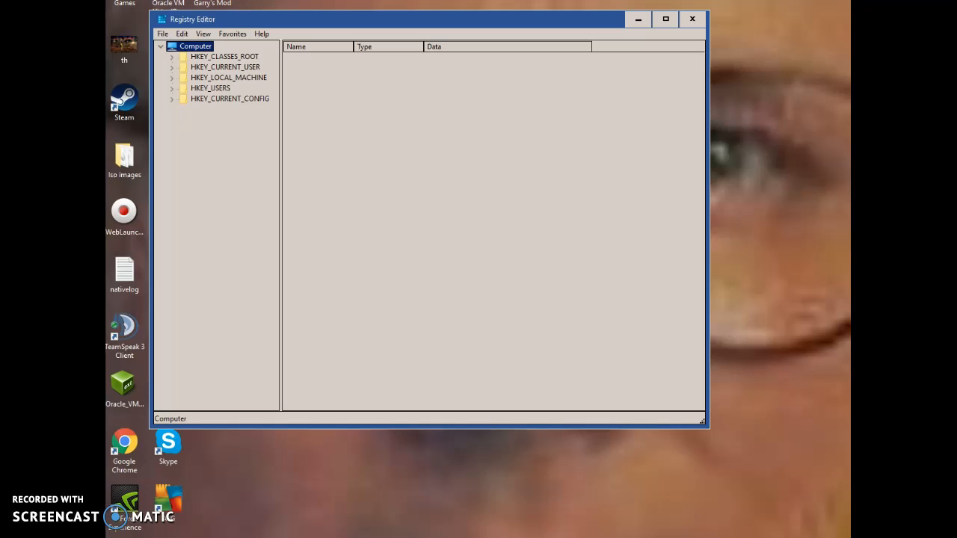
Search the whole registry for 'plut' across keys, values and data, then dismiss the finished search.
click(182, 33)
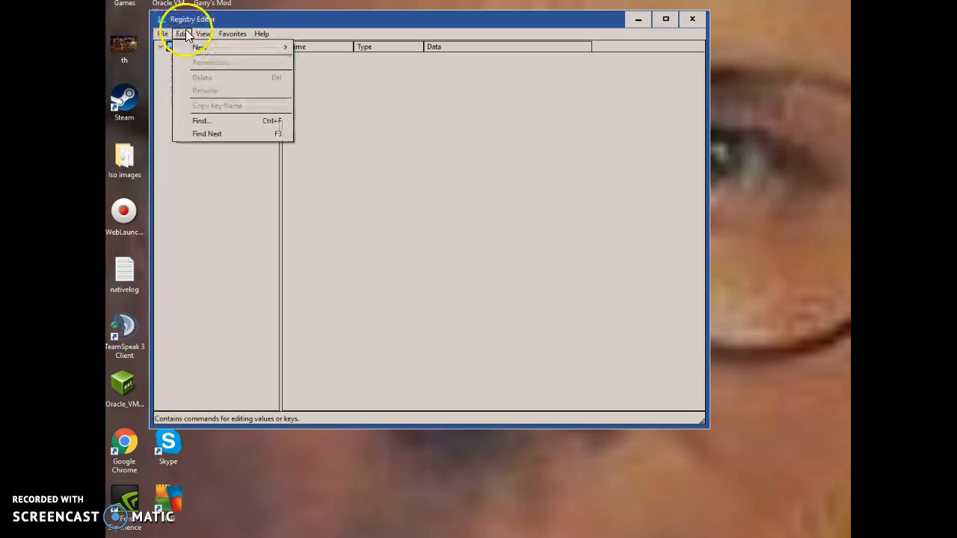
click(200, 120)
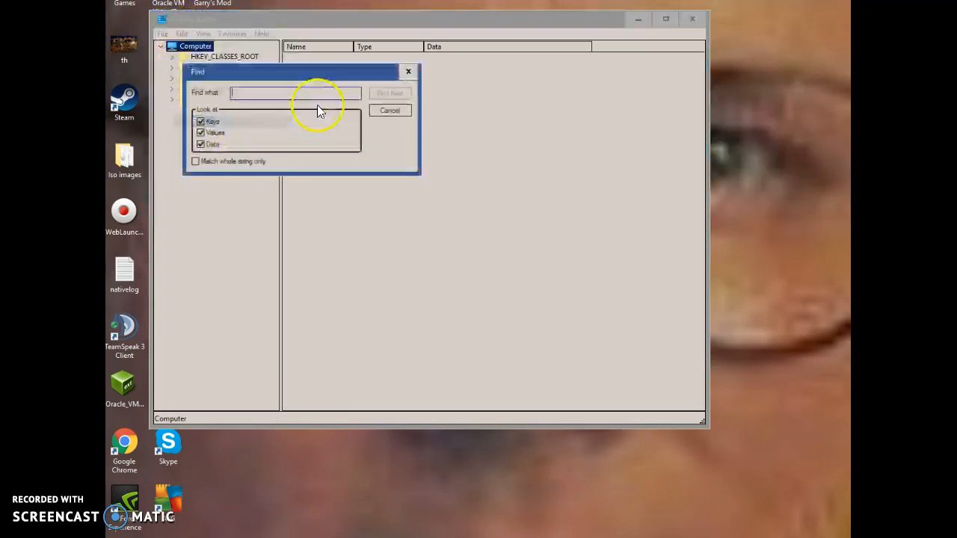
text(plut)
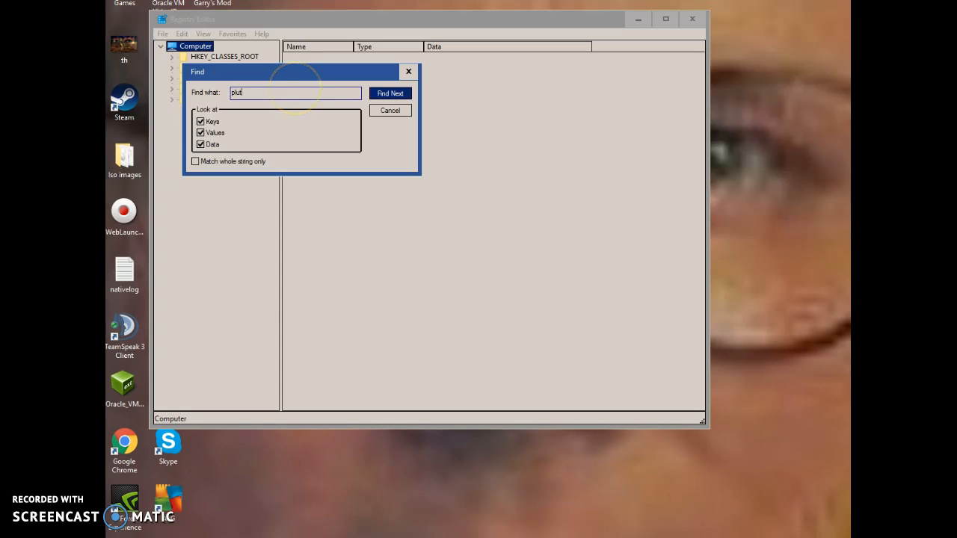
click(388, 93)
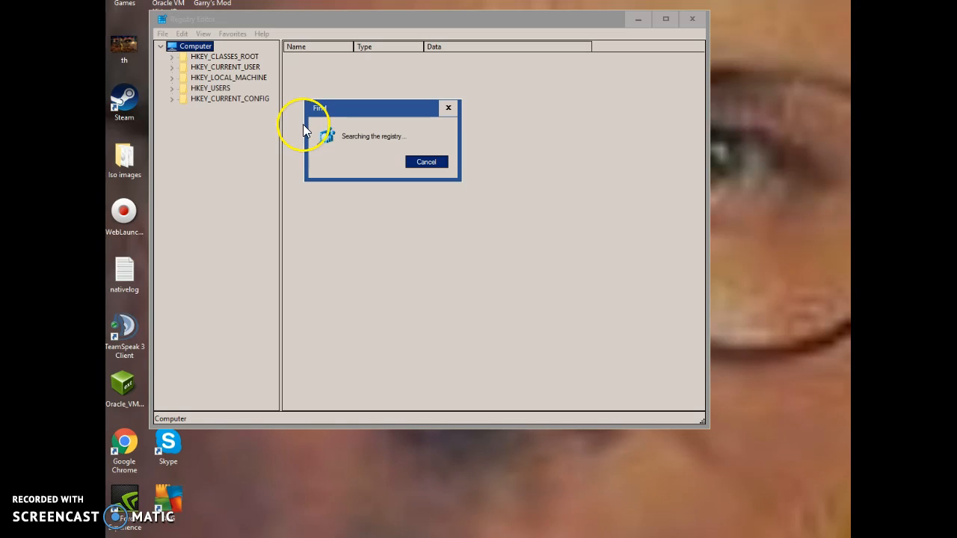
mouse_move(284, 144)
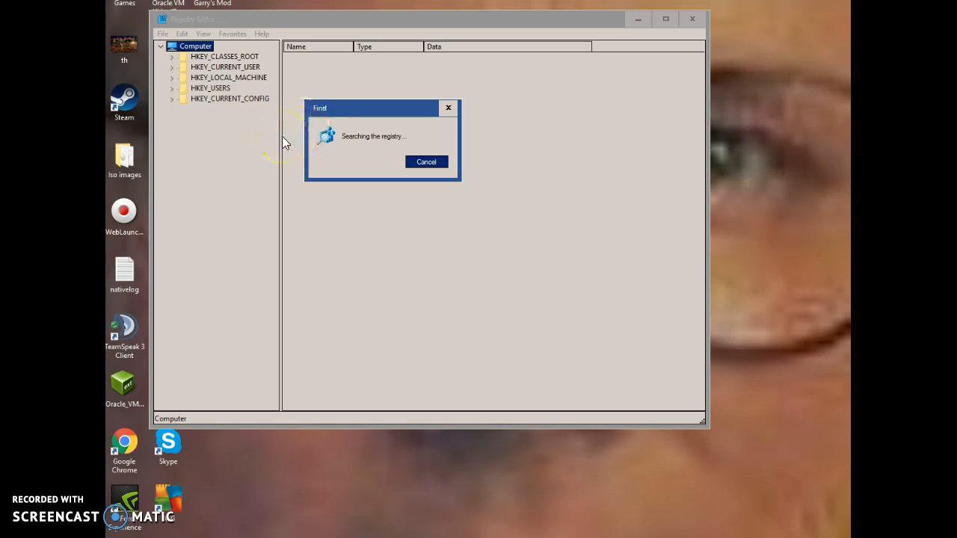
click(427, 161)
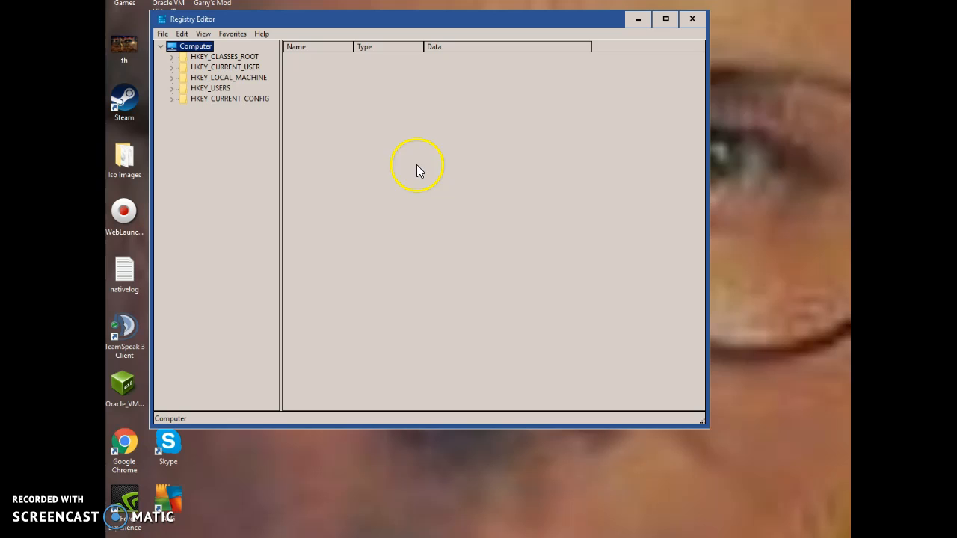